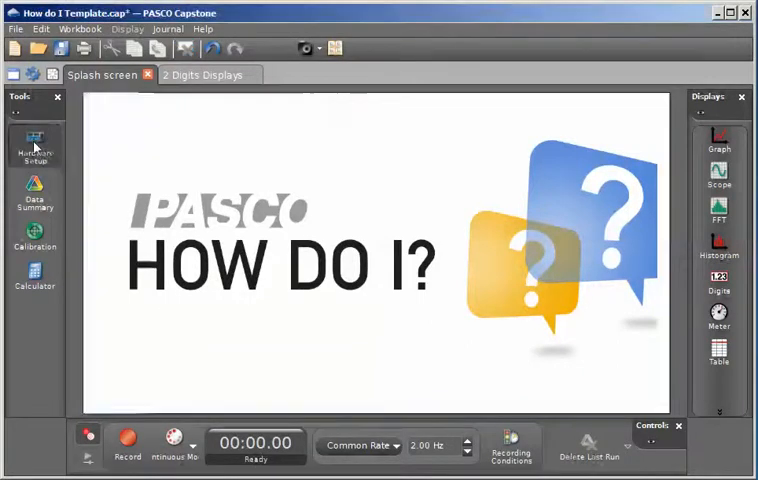
Start the calculation 'zeromag=' and insert Magnetic Field Strength (T) data
left_click(35, 145)
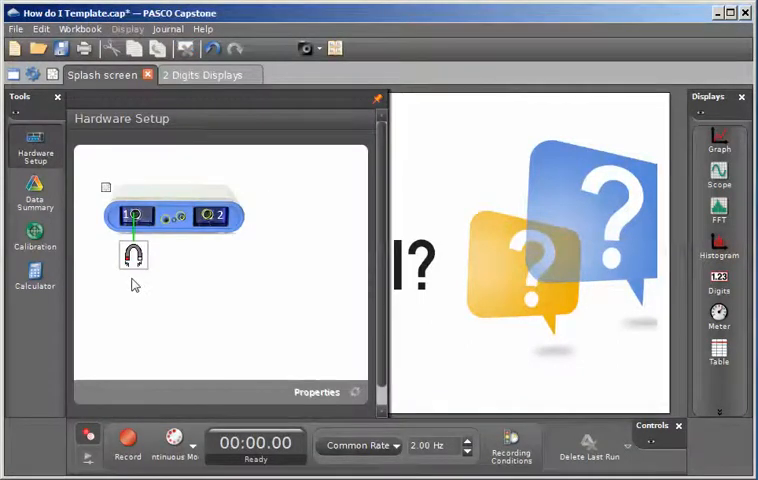
mouse_move(127, 286)
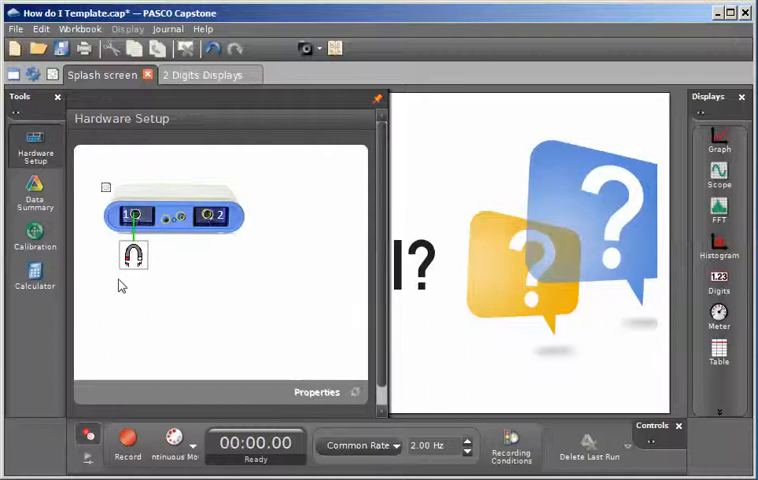
mouse_move(48, 168)
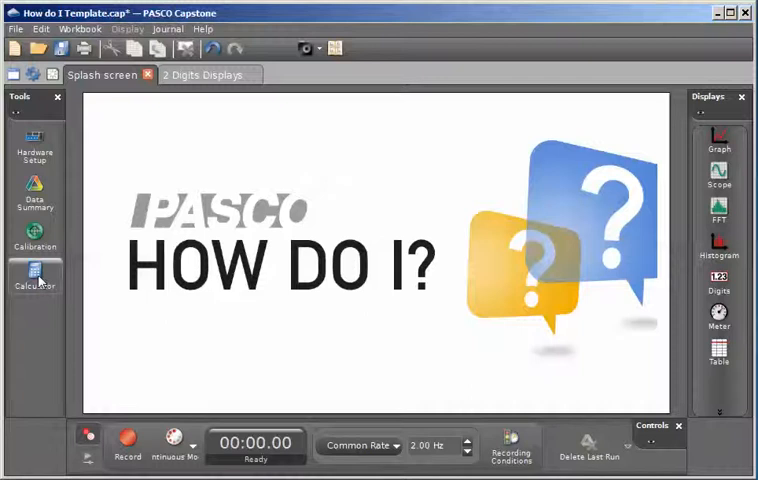
left_click(36, 280)
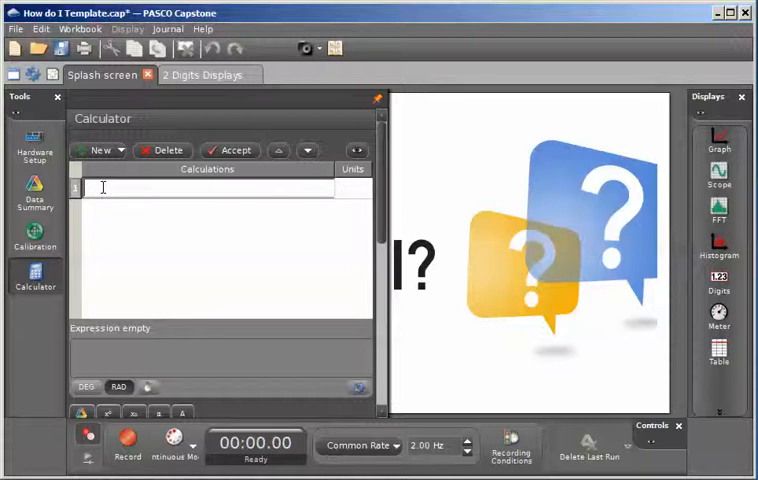
type("zer")
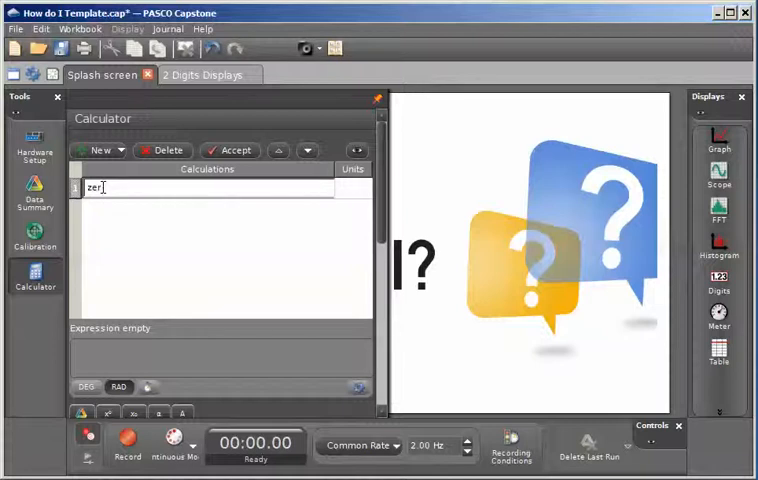
type("omag=")
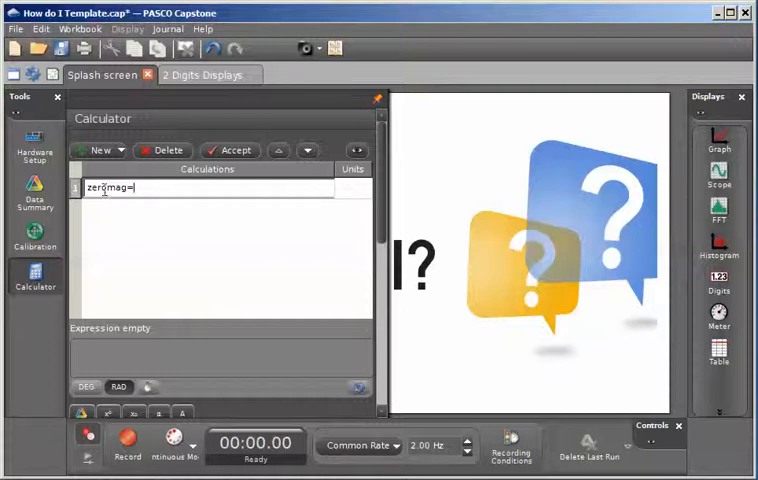
right_click(115, 188)
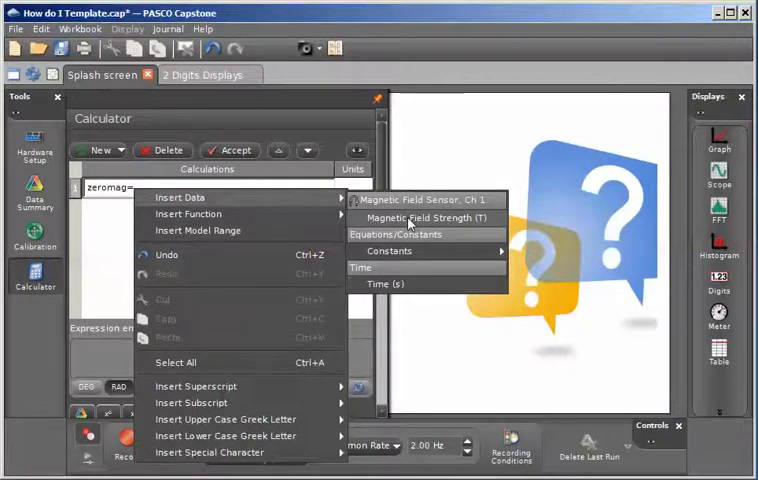
left_click(430, 218)
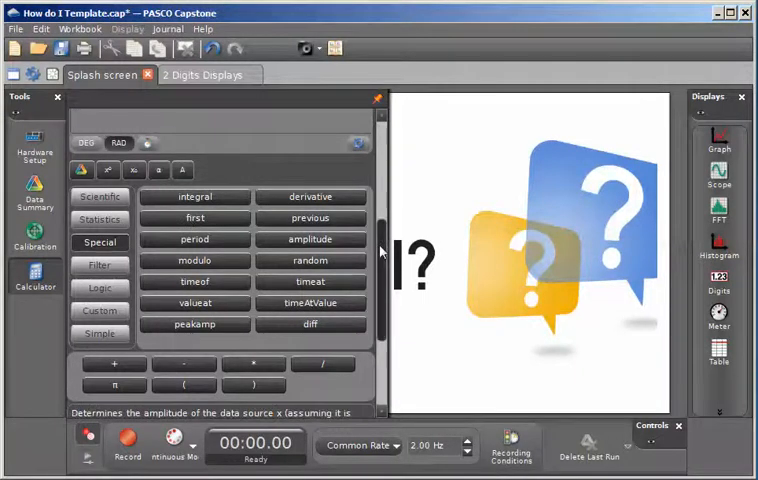
Append the first() special function after the field strength in zeromag
left_click(195, 140)
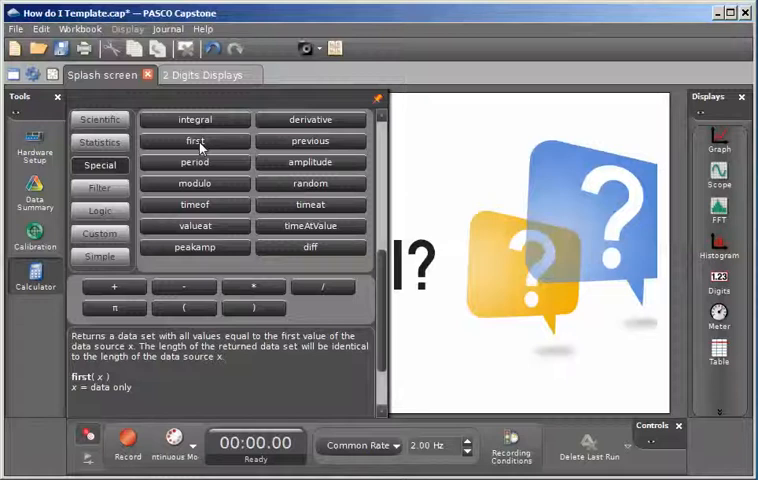
left_click(309, 246)
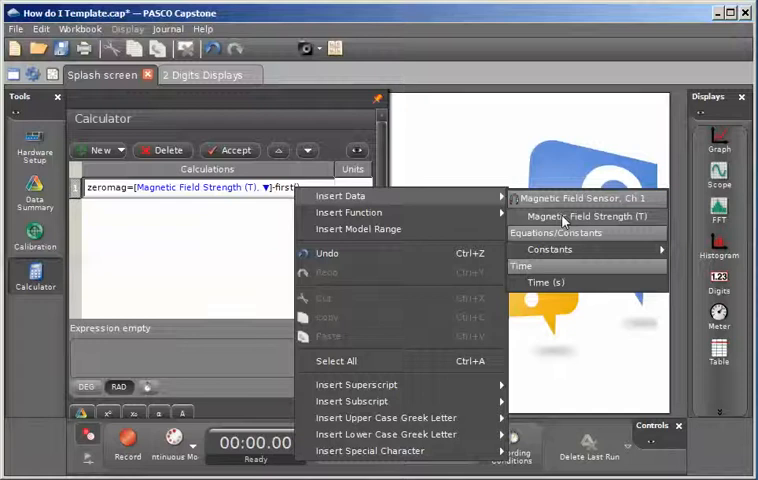
Insert Magnetic Field Strength (T) inside first() and accept the zeromag calculation
left_click(593, 216)
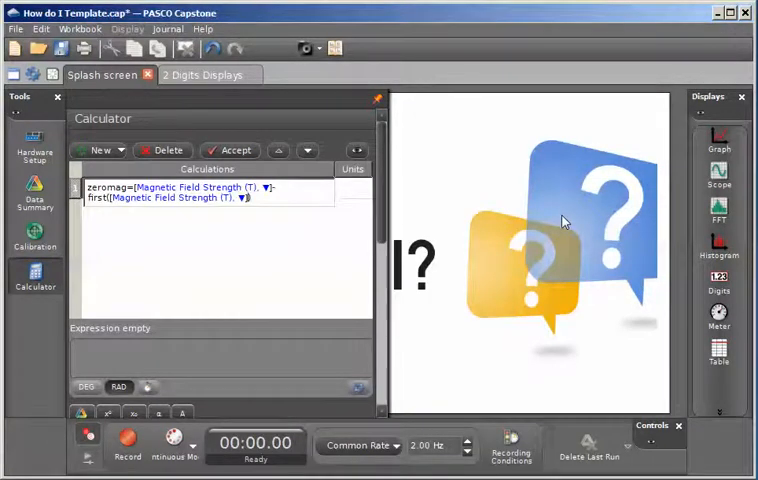
left_click(230, 150)
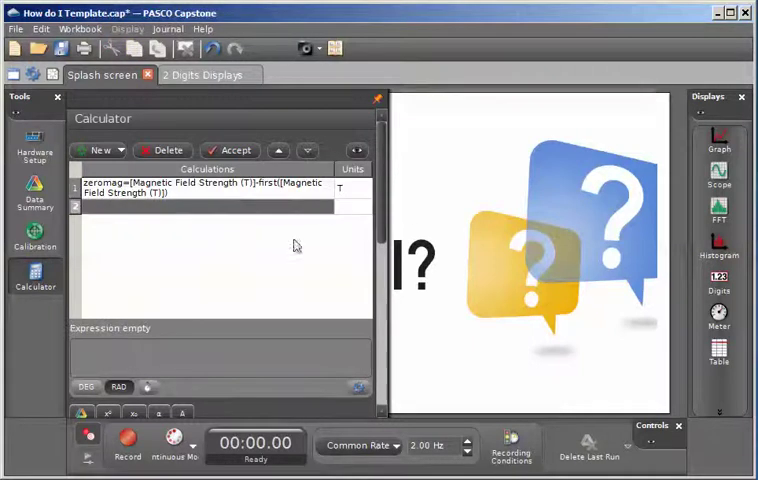
mouse_move(36, 278)
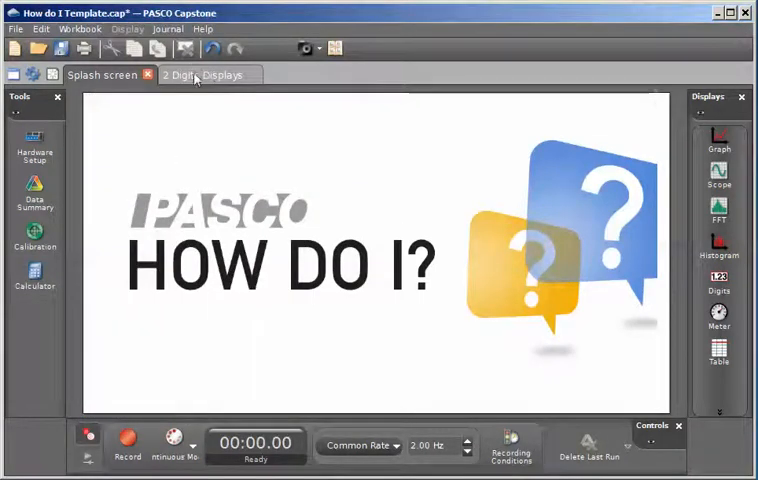
Set the right display on the 2 Digits Displays page to zeromag (T)
left_click(204, 74)
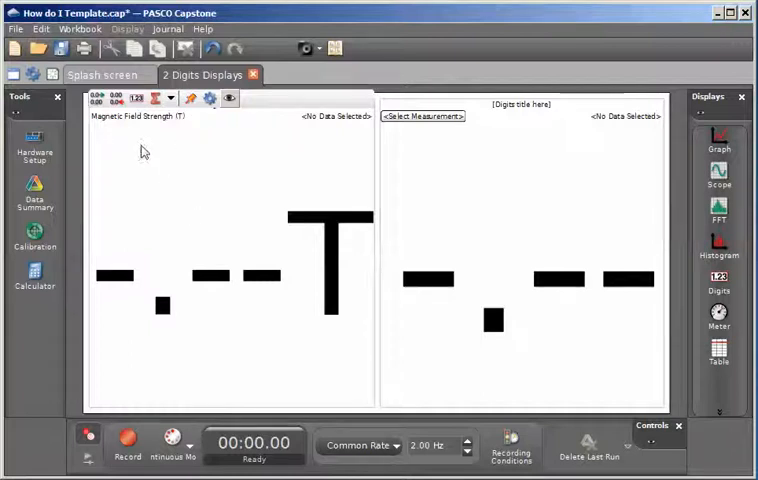
mouse_move(110, 137)
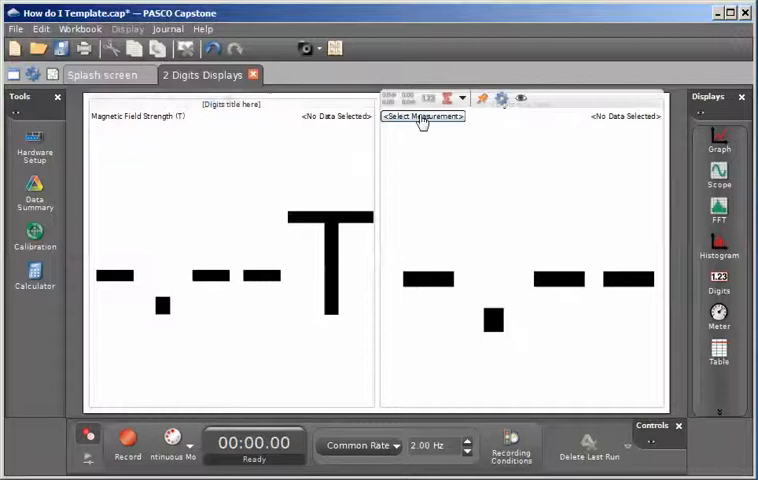
left_click(424, 116)
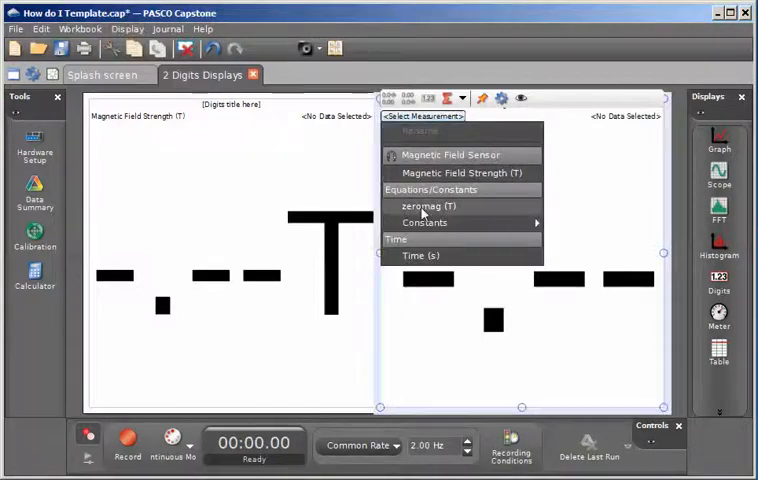
left_click(426, 206)
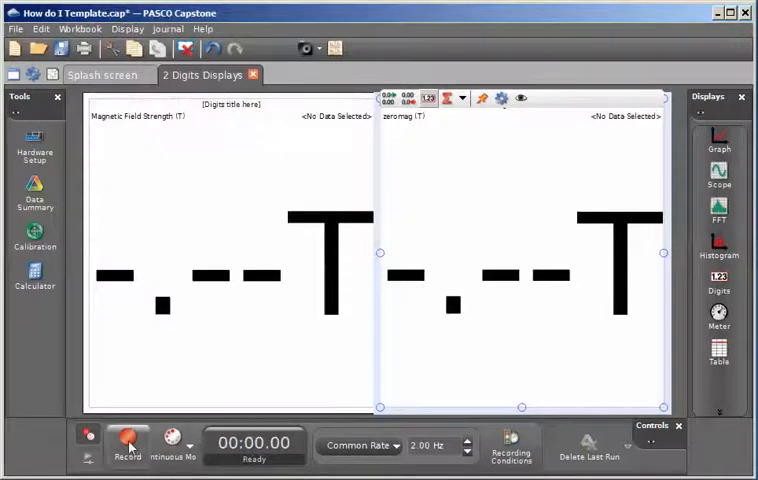
mouse_move(127, 440)
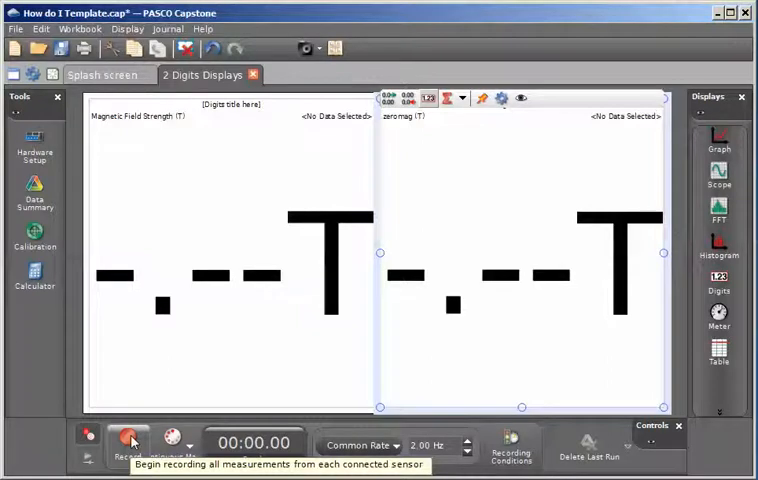
Record and stop Run #1, then start recording Run #2
left_click(128, 440)
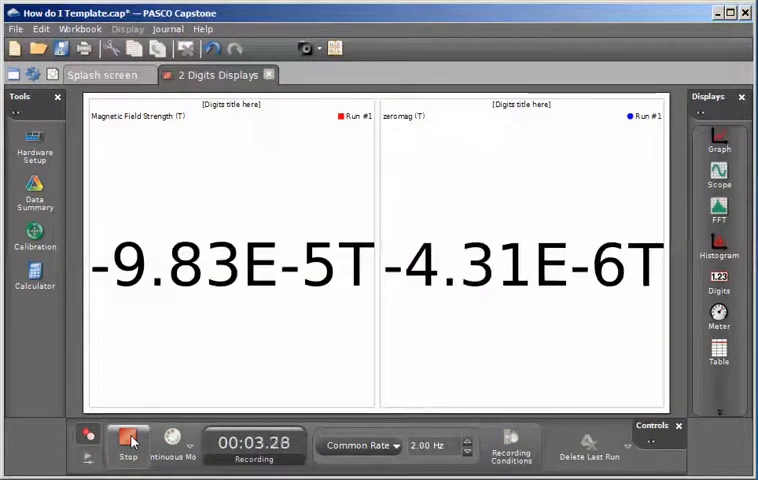
left_click(127, 440)
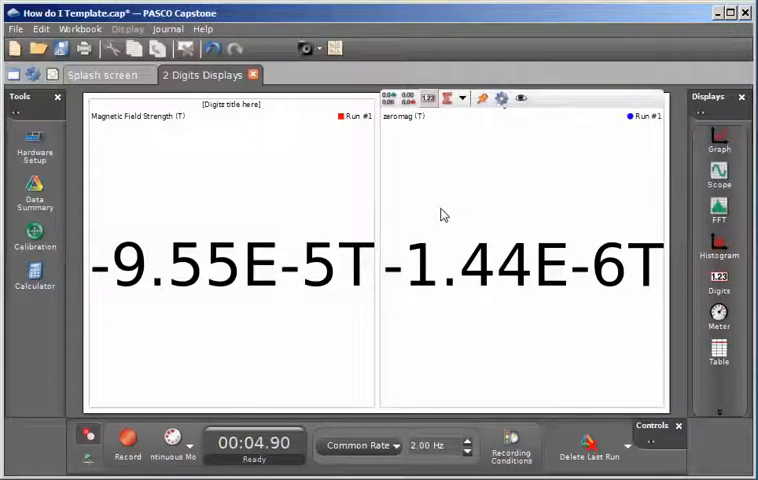
left_click(126, 440)
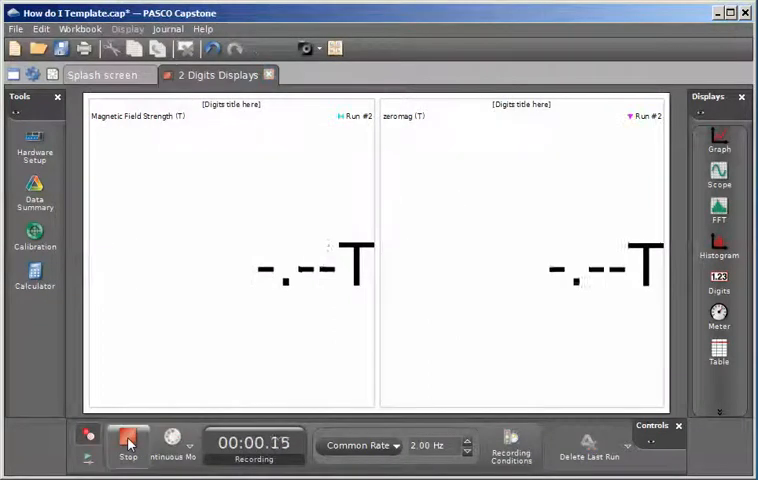